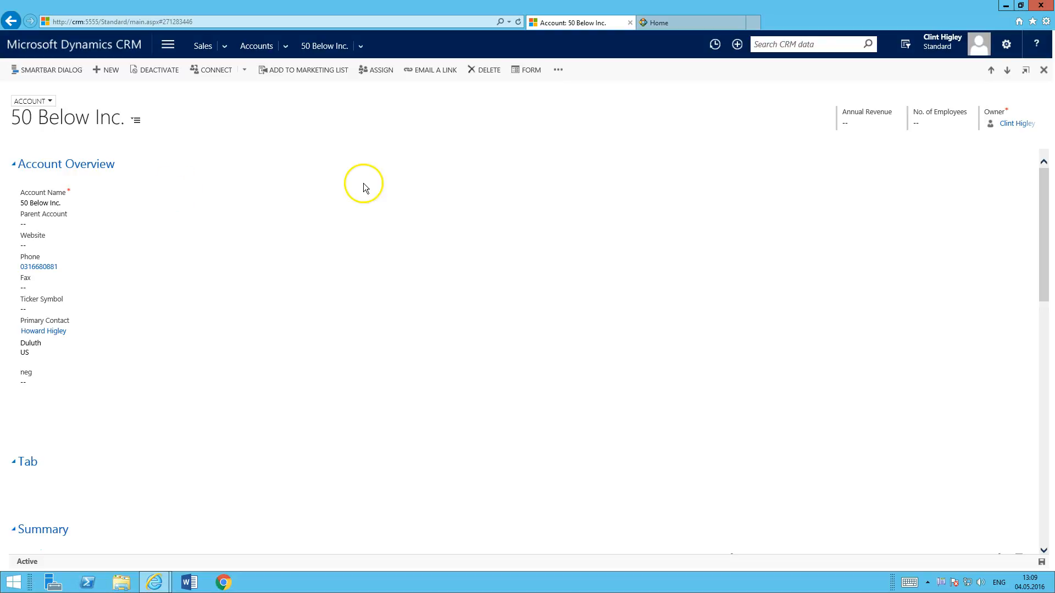
mouse_move(361, 200)
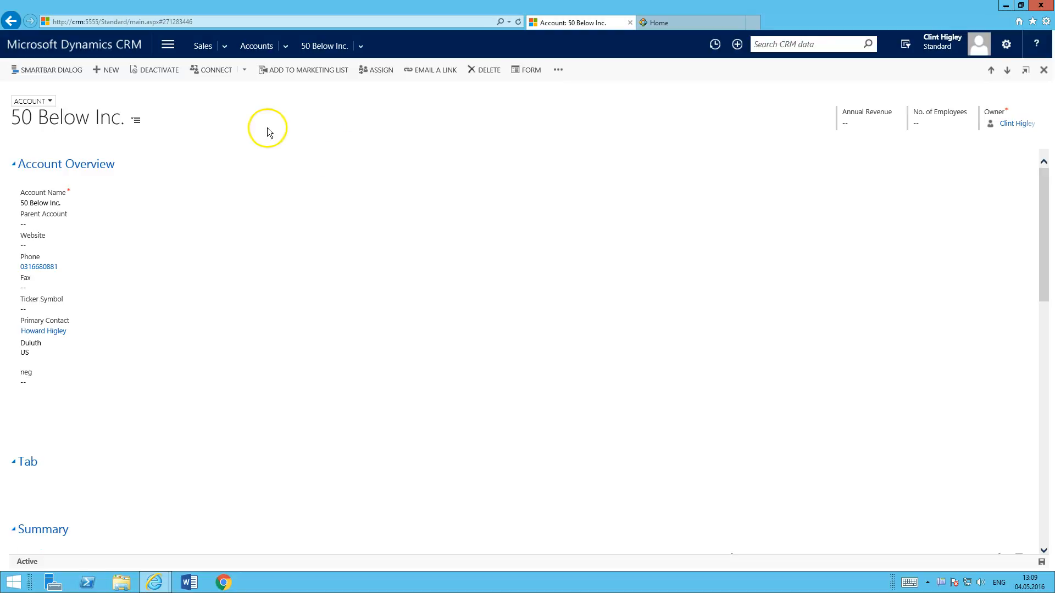
mouse_move(190, 274)
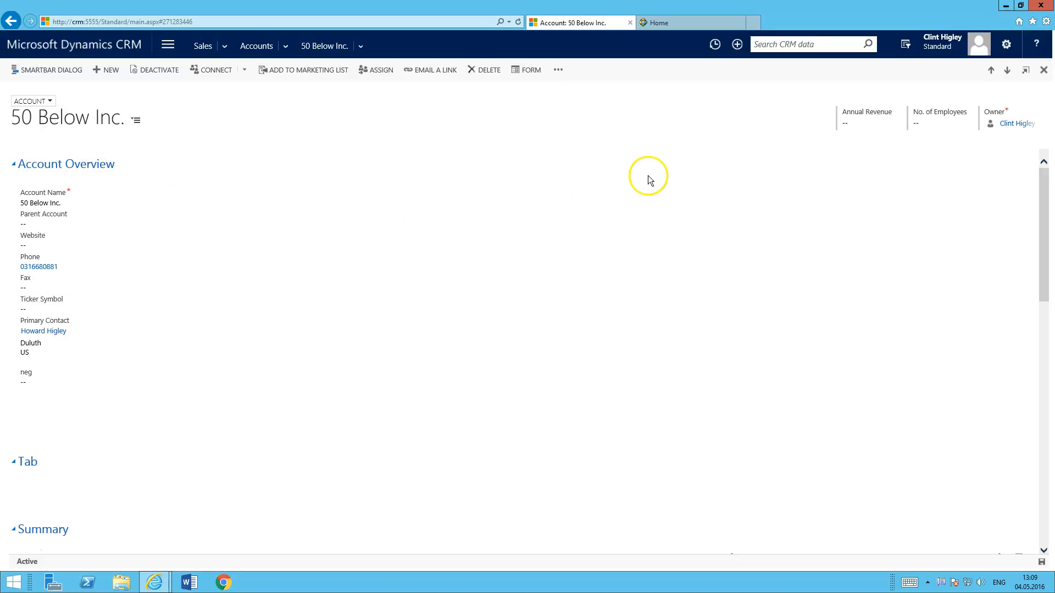
mouse_move(344, 147)
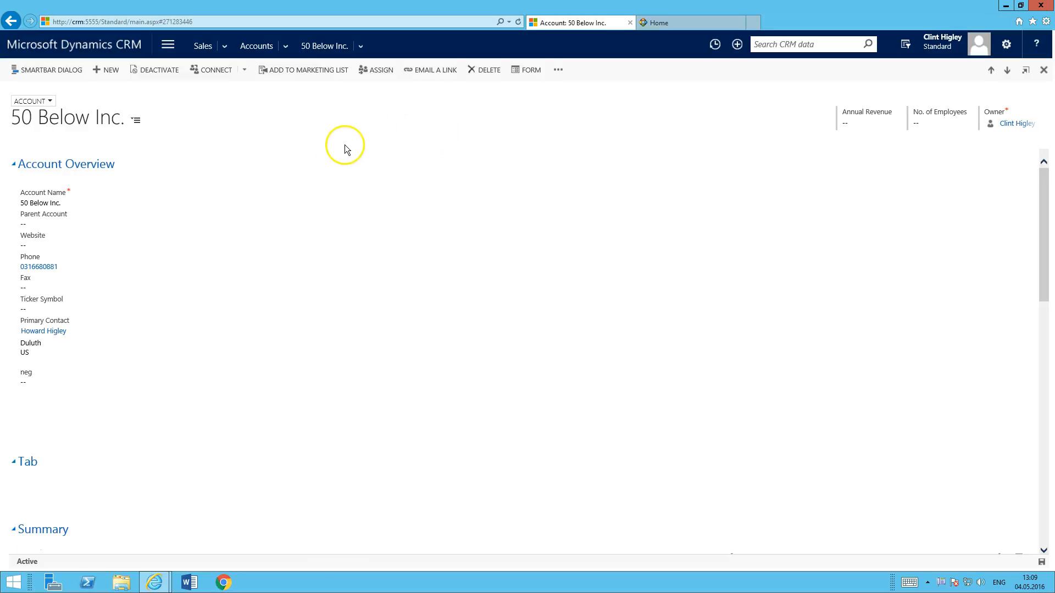
- Open the Account form editor and reduce the empty section beside Account Overview to one column
left_click(529, 70)
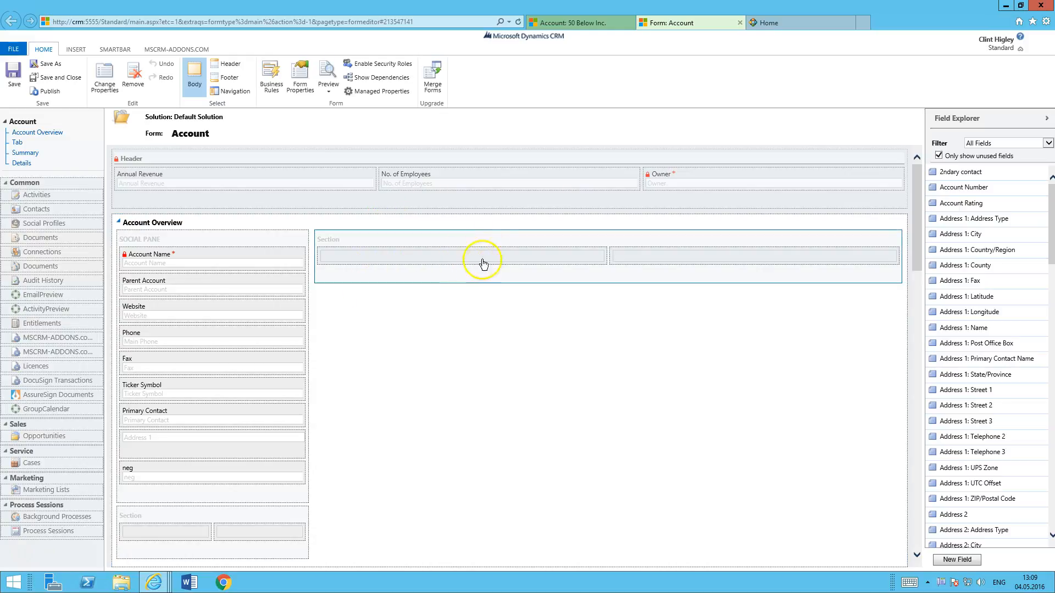
double_click(483, 256)
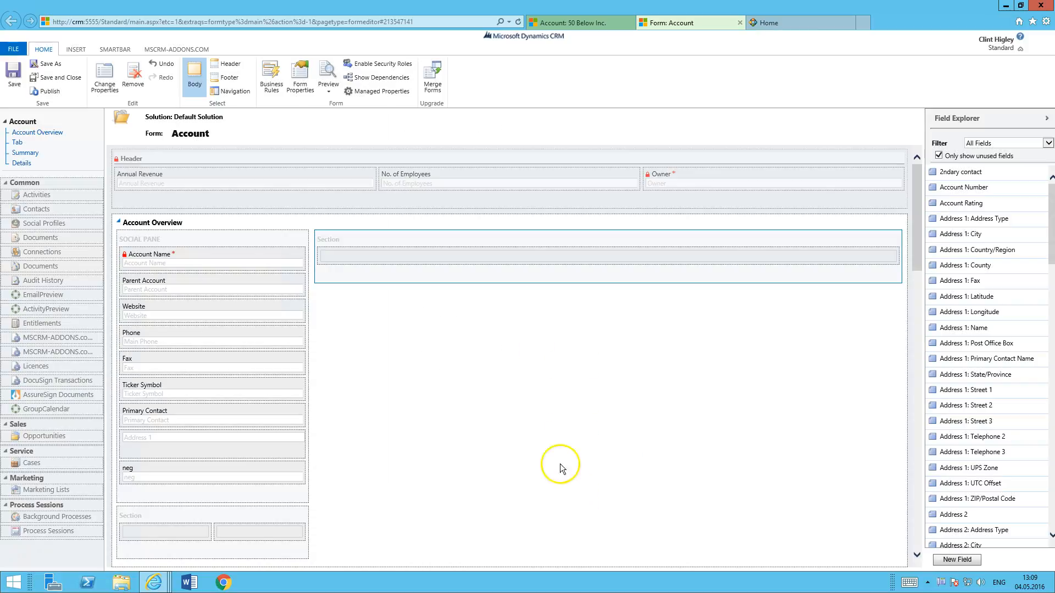
mouse_move(381, 263)
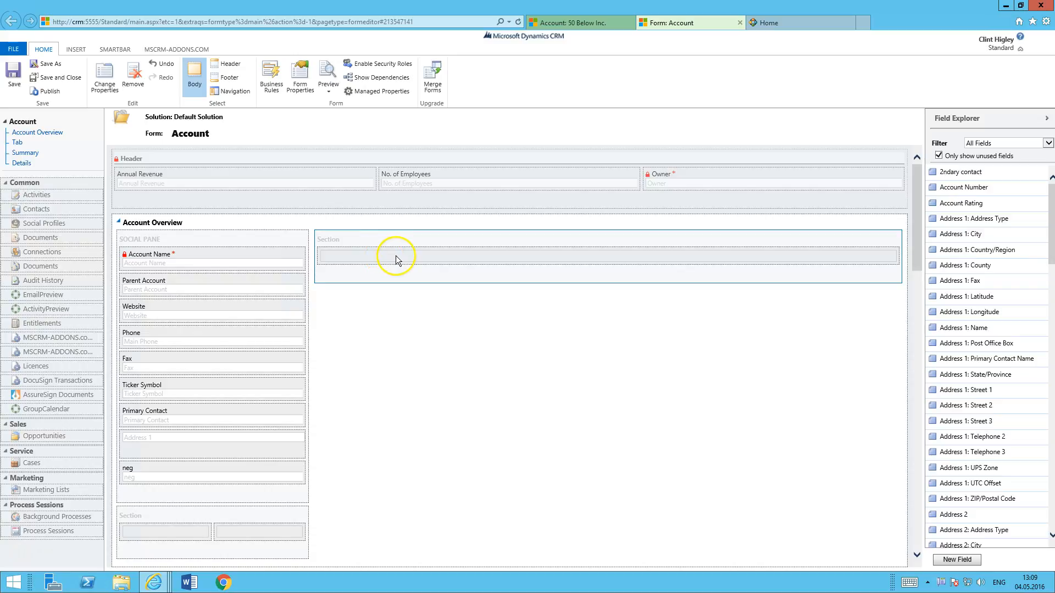
mouse_move(343, 110)
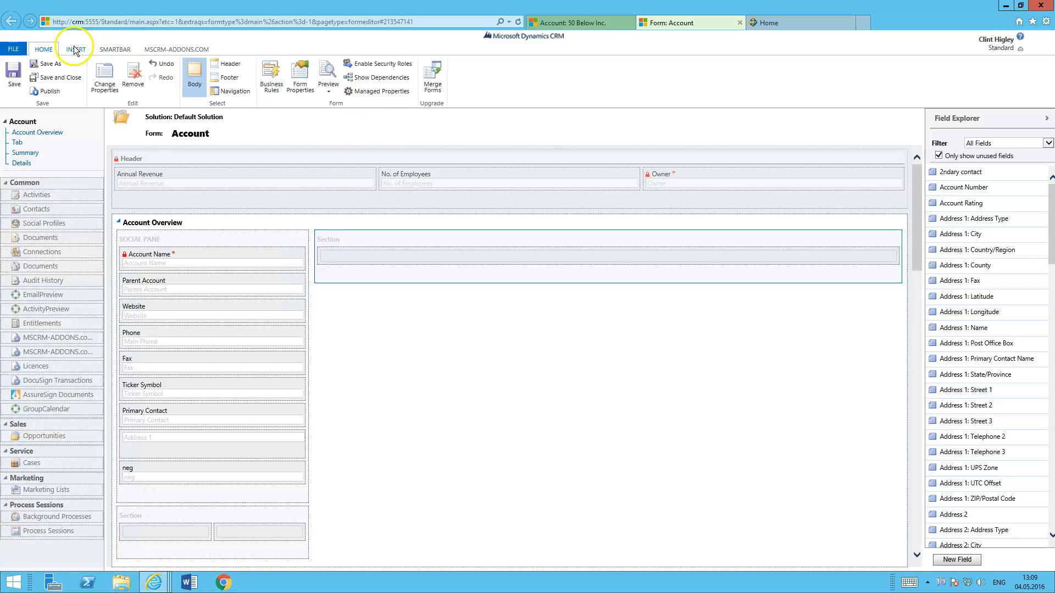
- Insert a web resource into the section and resolve ptm_SmartBar/MainPage.html
left_click(76, 48)
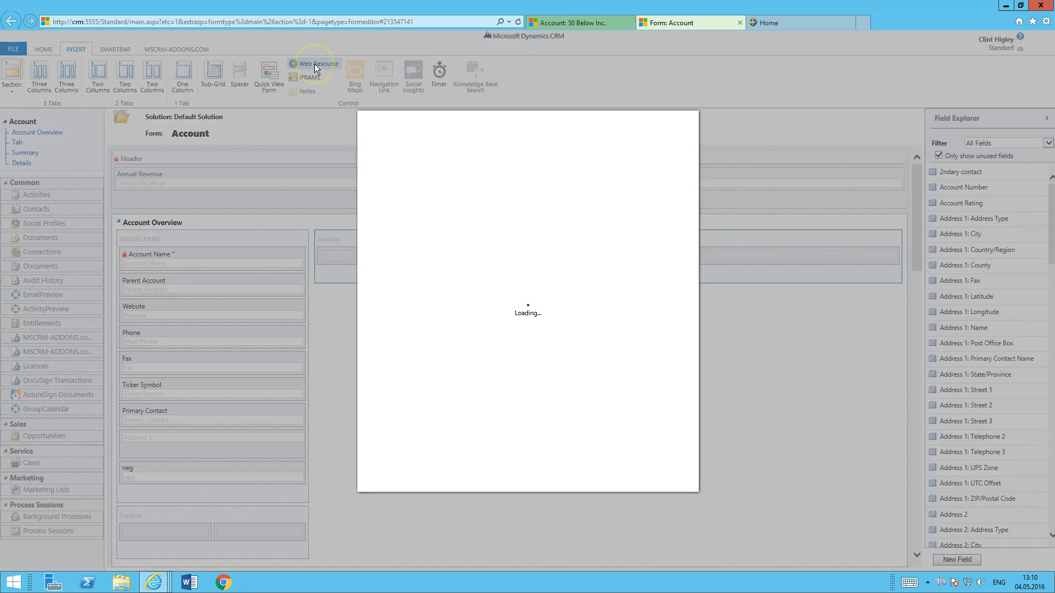
left_click(315, 63)
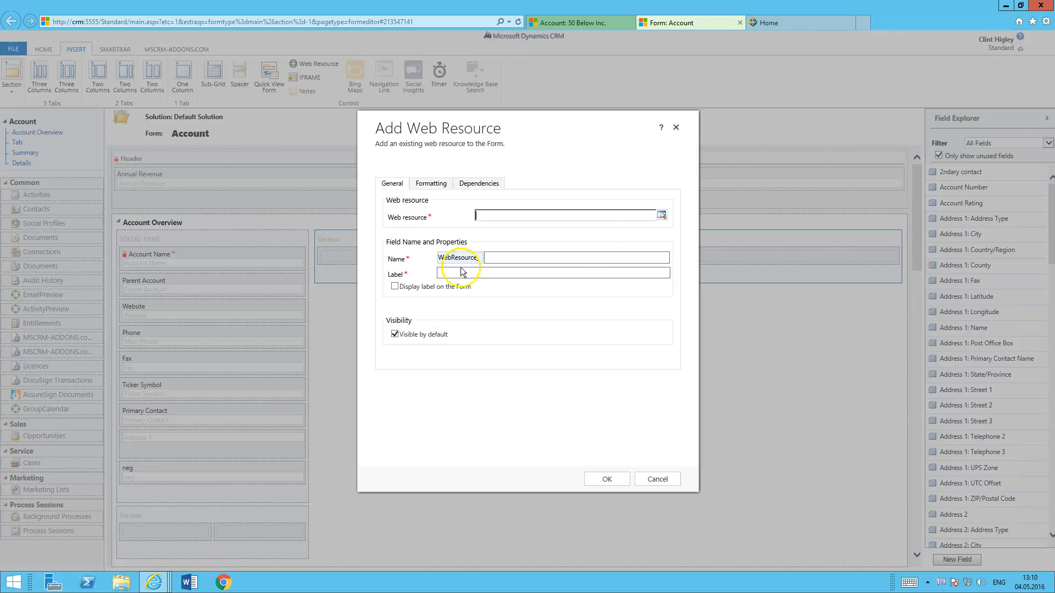
type("ptm_SmartBar/MainPage.html")
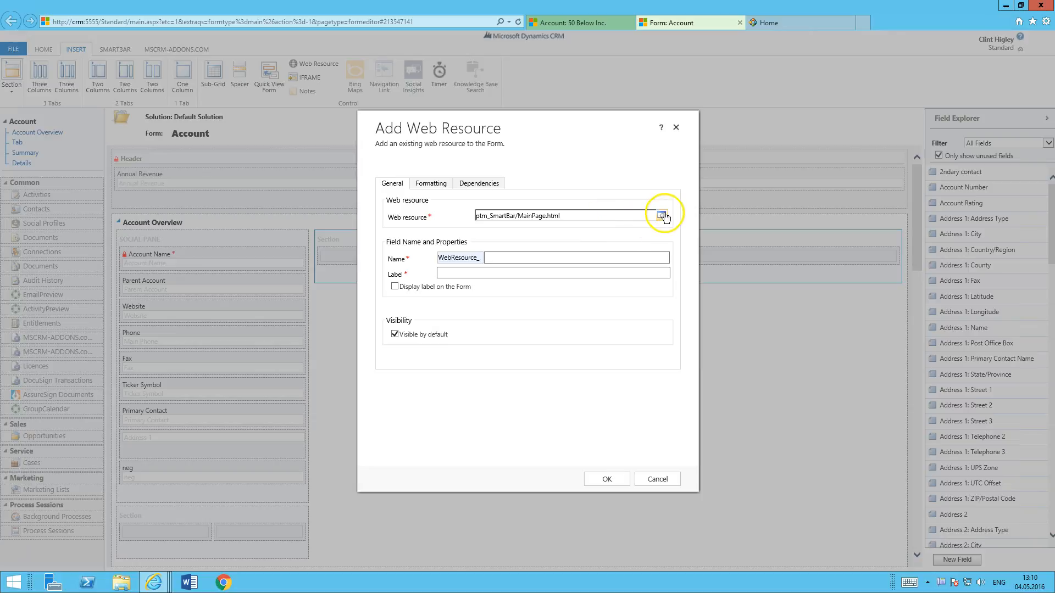
left_click(661, 215)
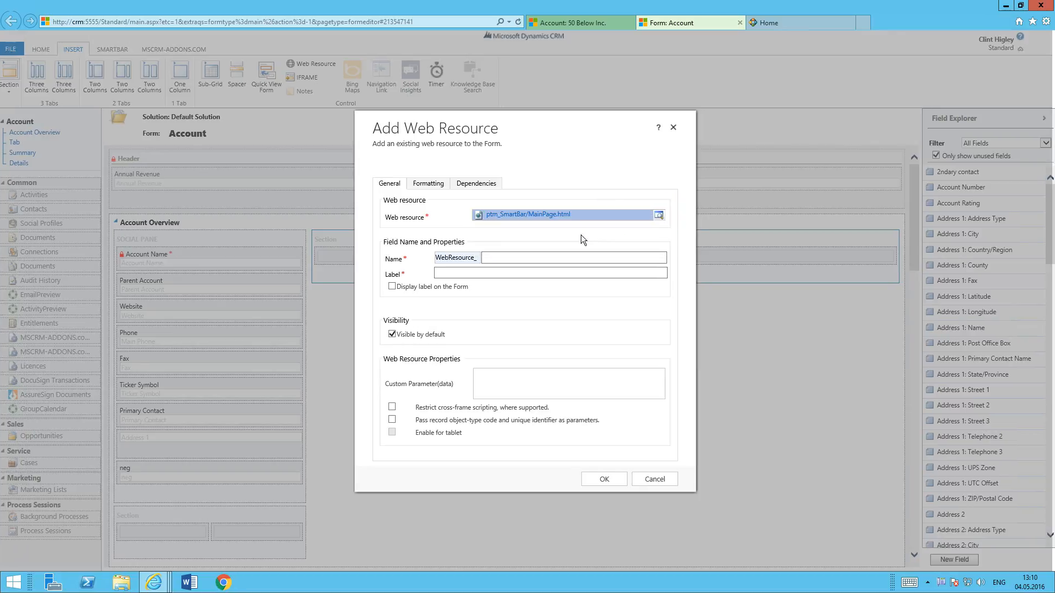
- Name the control SmartBarAccount, show its SmartBar label, and confirm adding it to the form
left_click(549, 257)
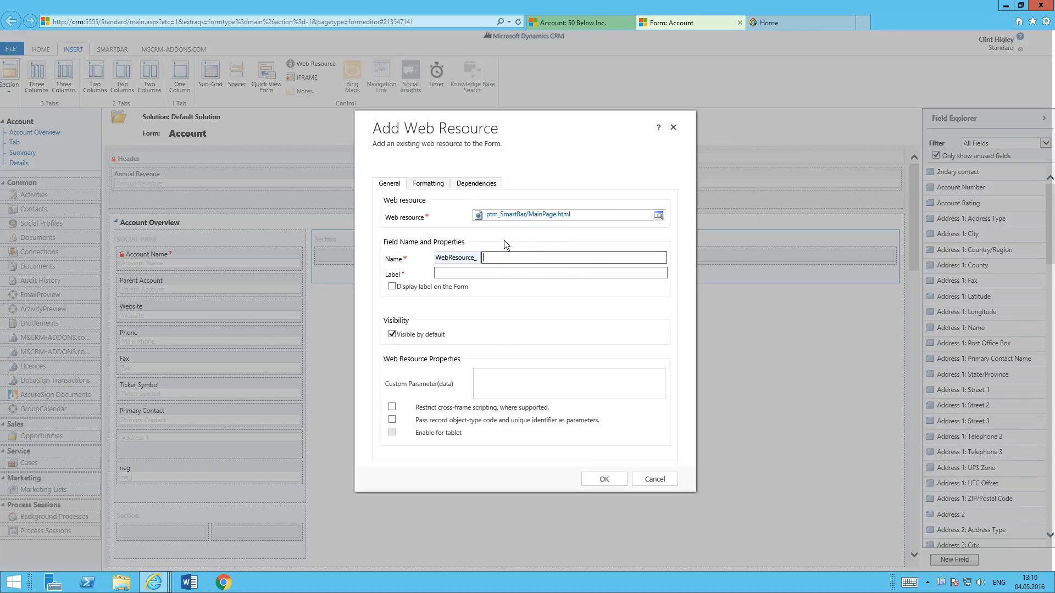
type("S")
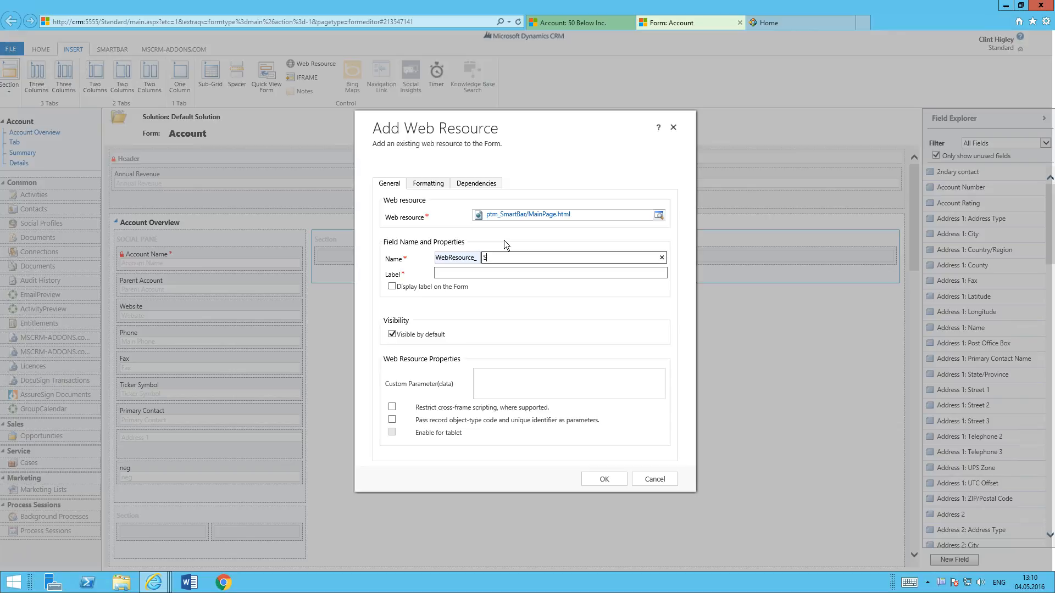
type("martBa")
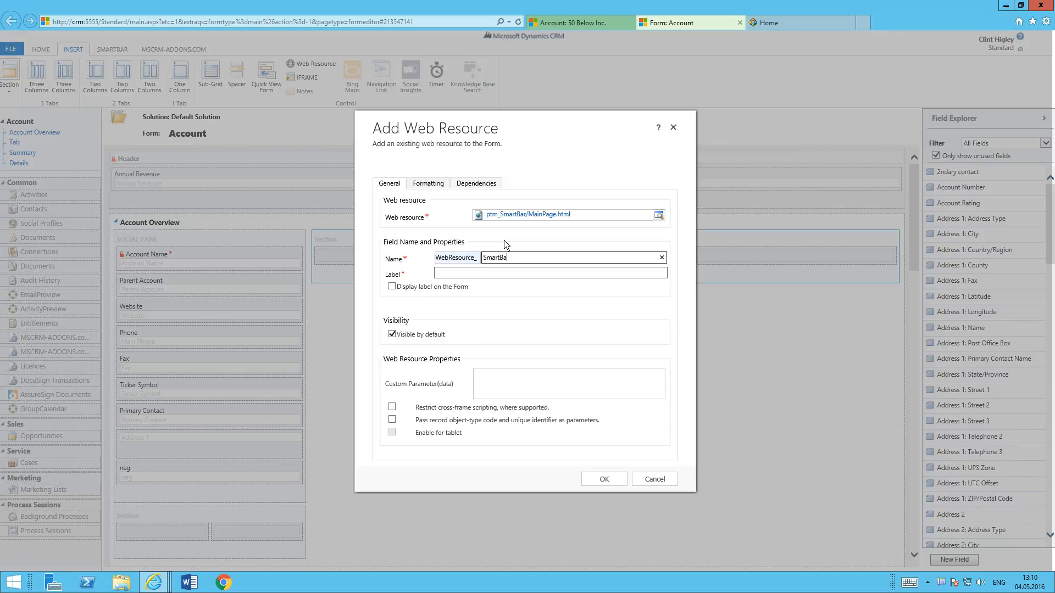
type("Acccount")
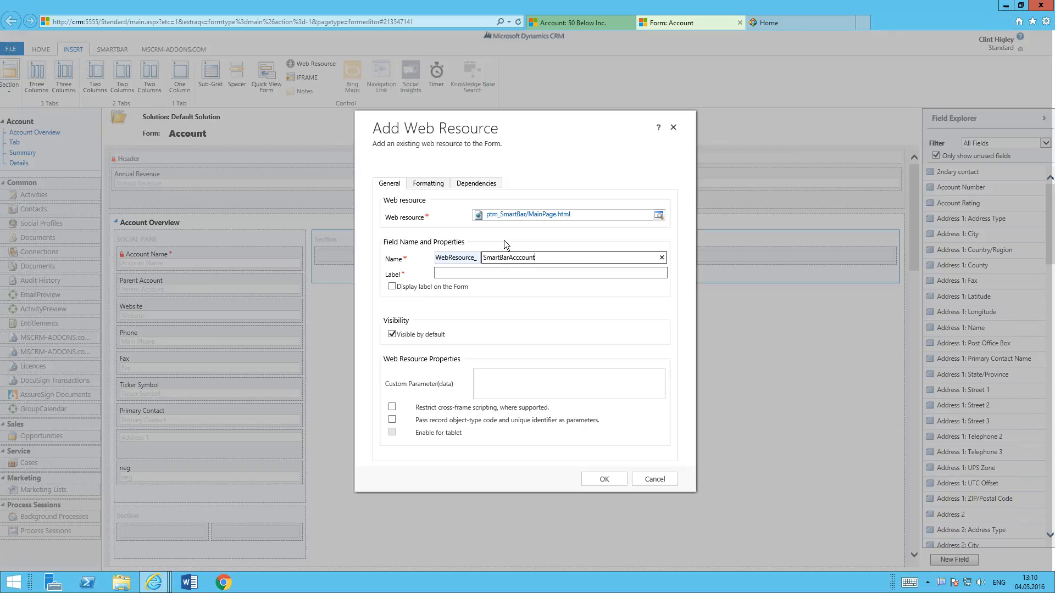
type("SmartBarAccount")
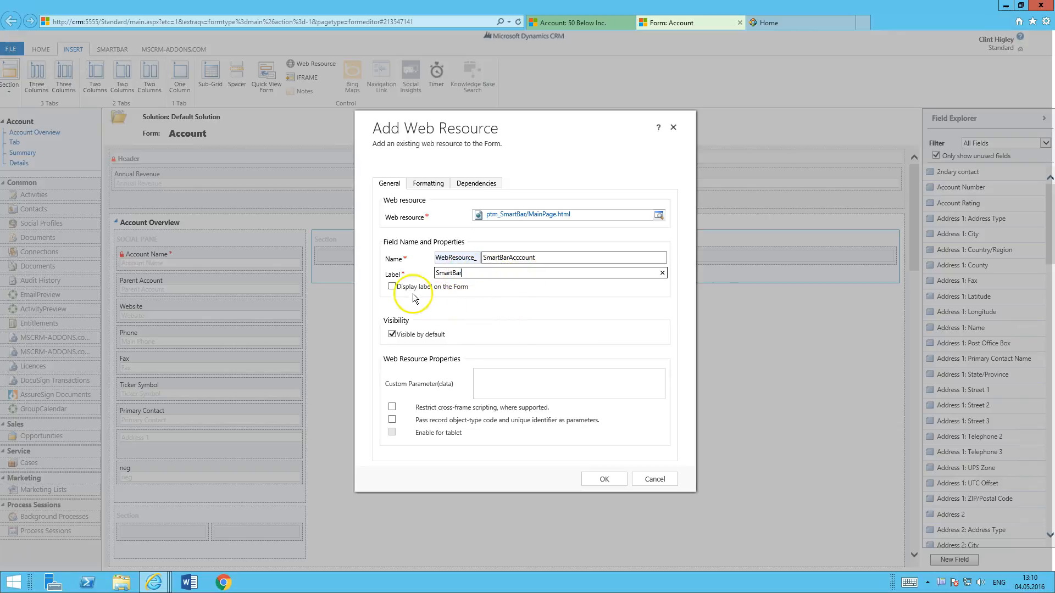
left_click(392, 286)
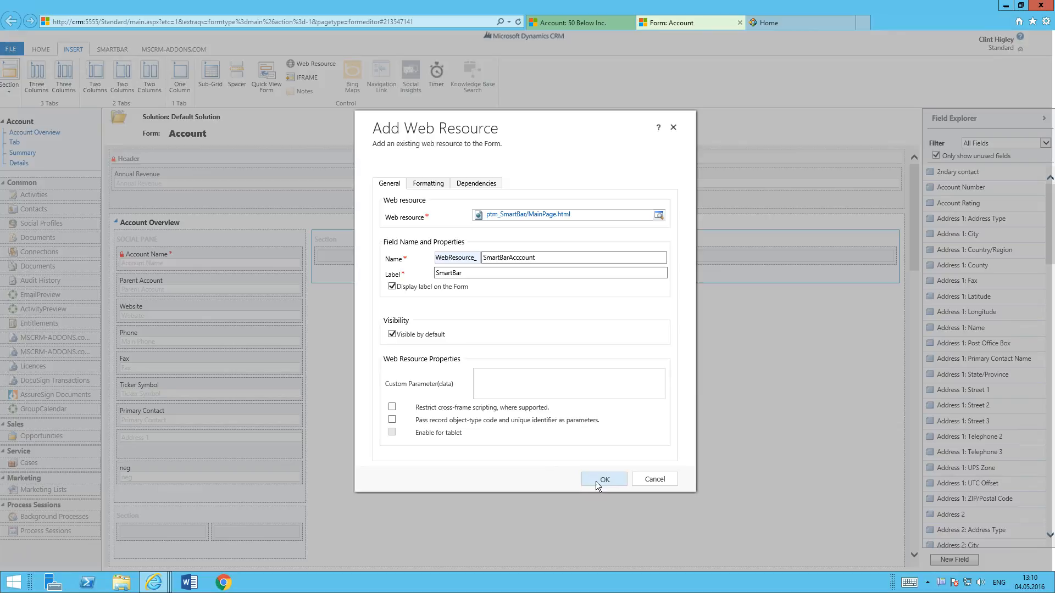
left_click(604, 479)
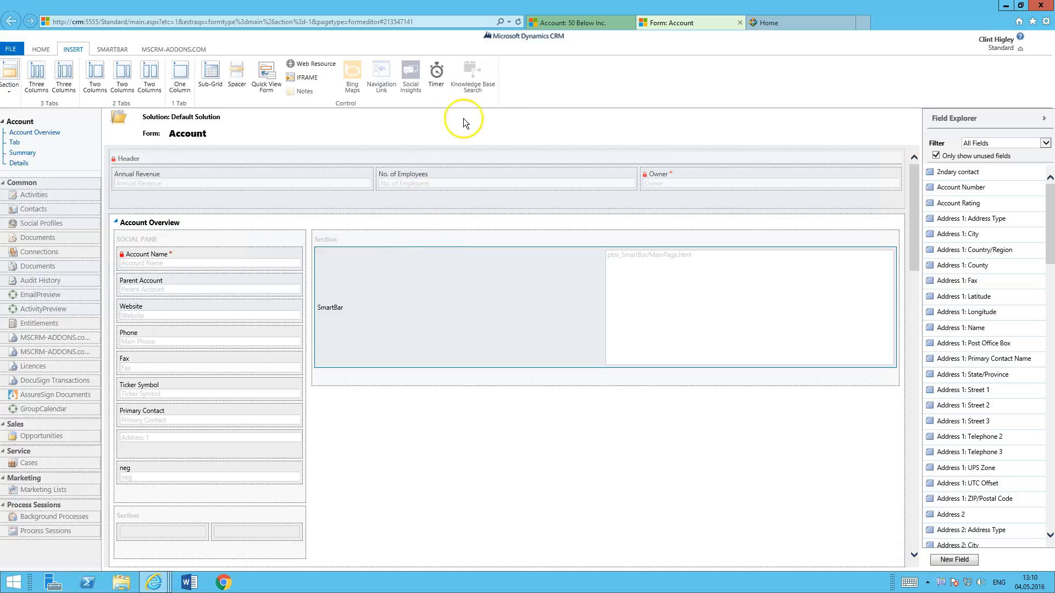
- Publish the customized Account form from the HOME commands
left_click(41, 48)
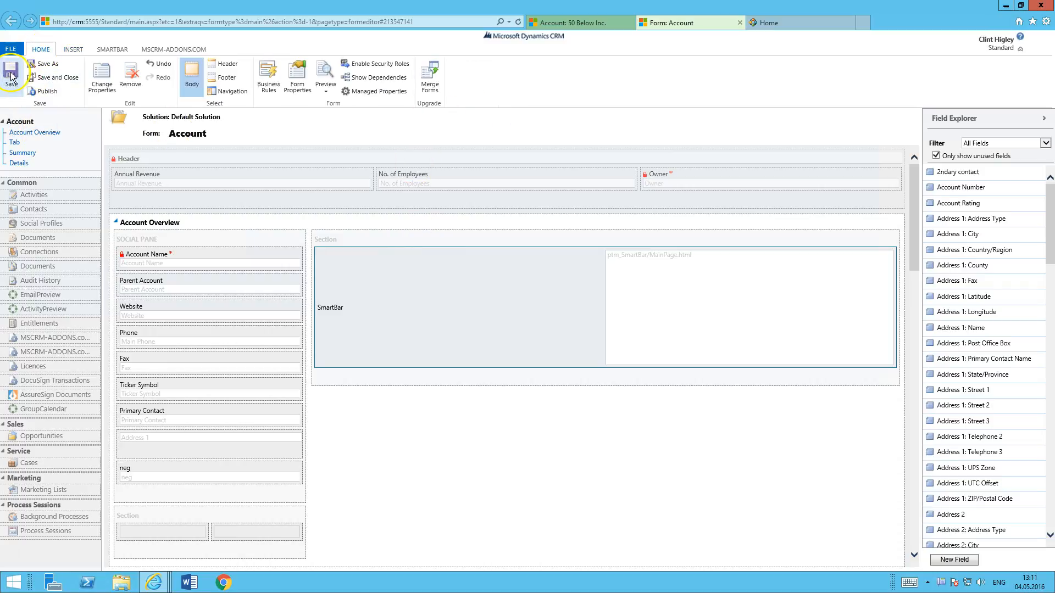
left_click(45, 91)
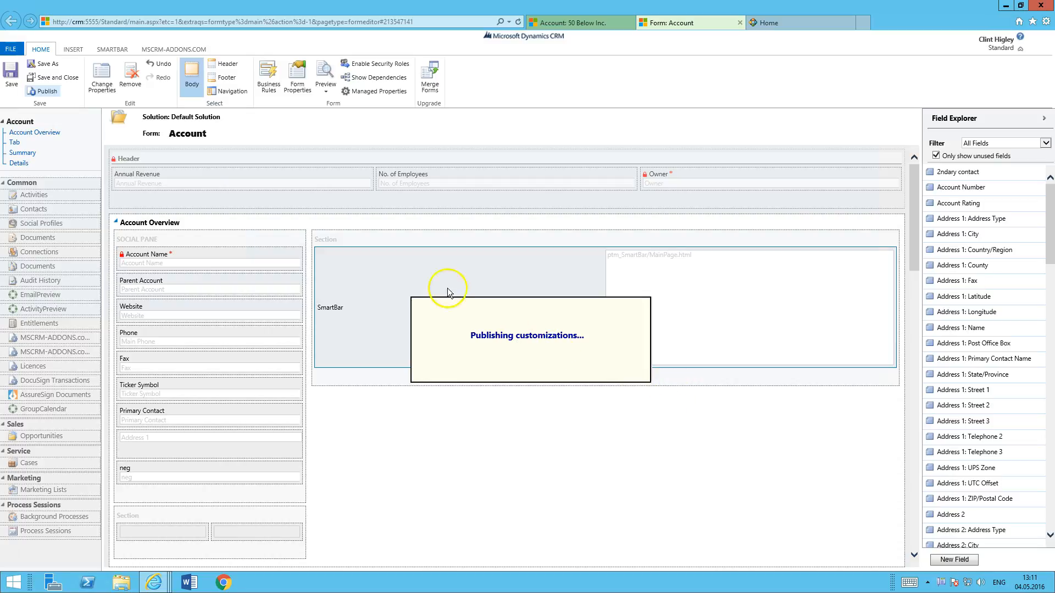
mouse_move(599, 61)
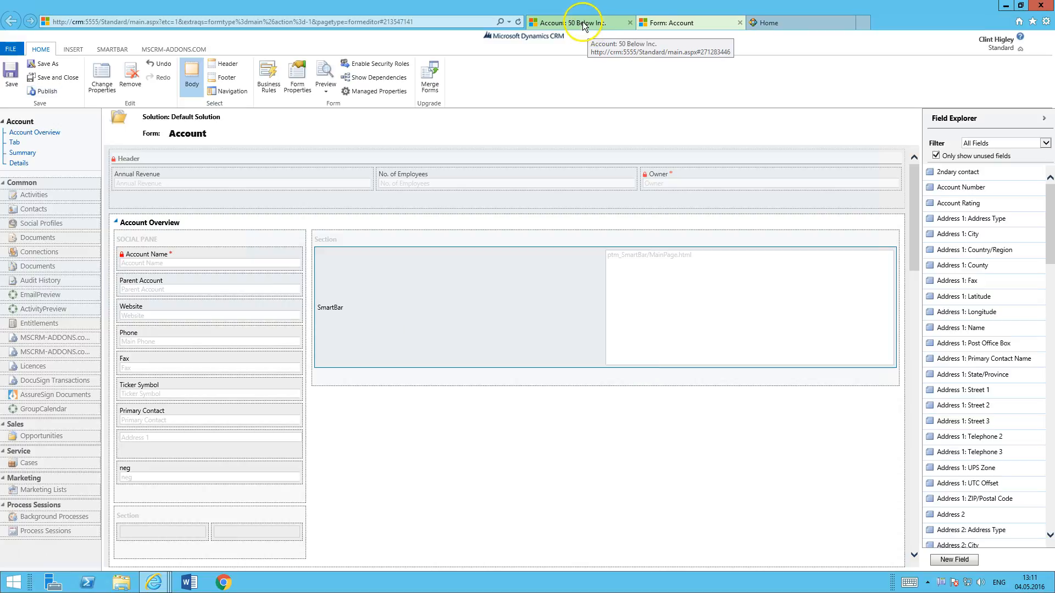
- Refresh the browser so the 50 Below Inc. account shows the SmartBar record counts
left_click(575, 22)
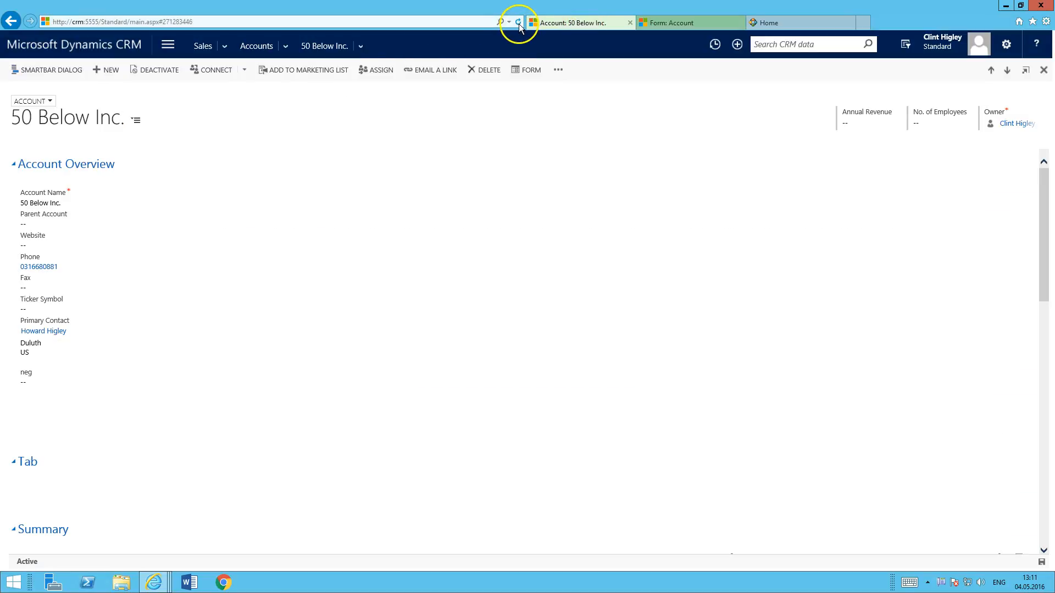
left_click(517, 22)
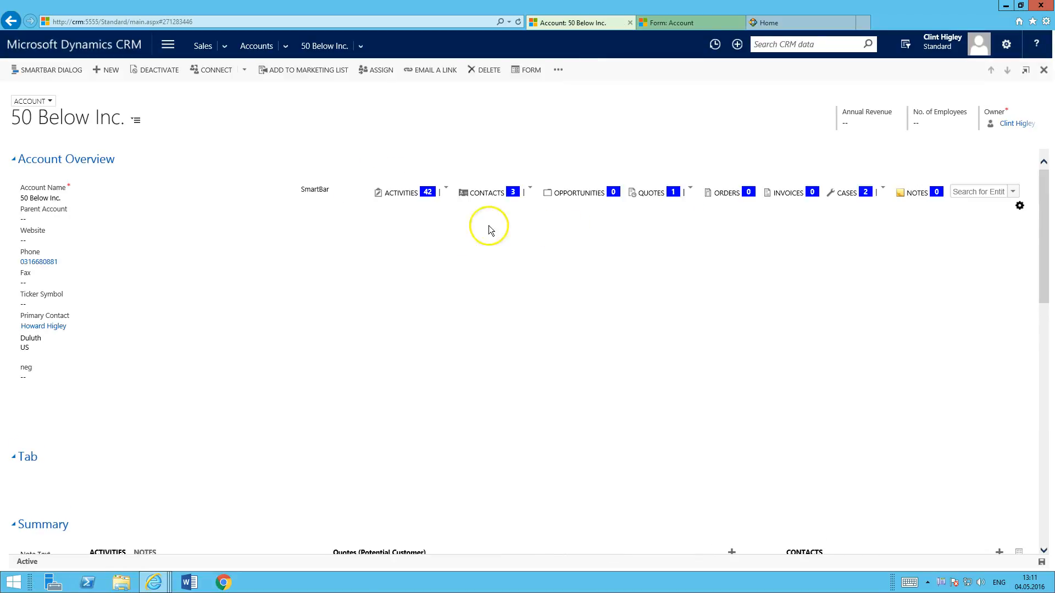
mouse_move(580, 207)
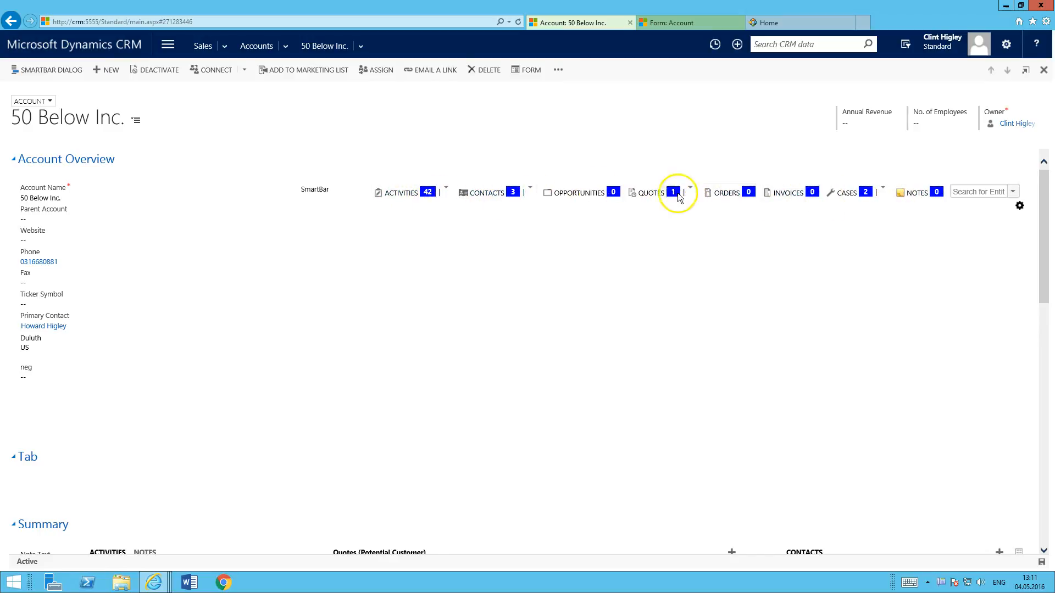
mouse_move(925, 264)
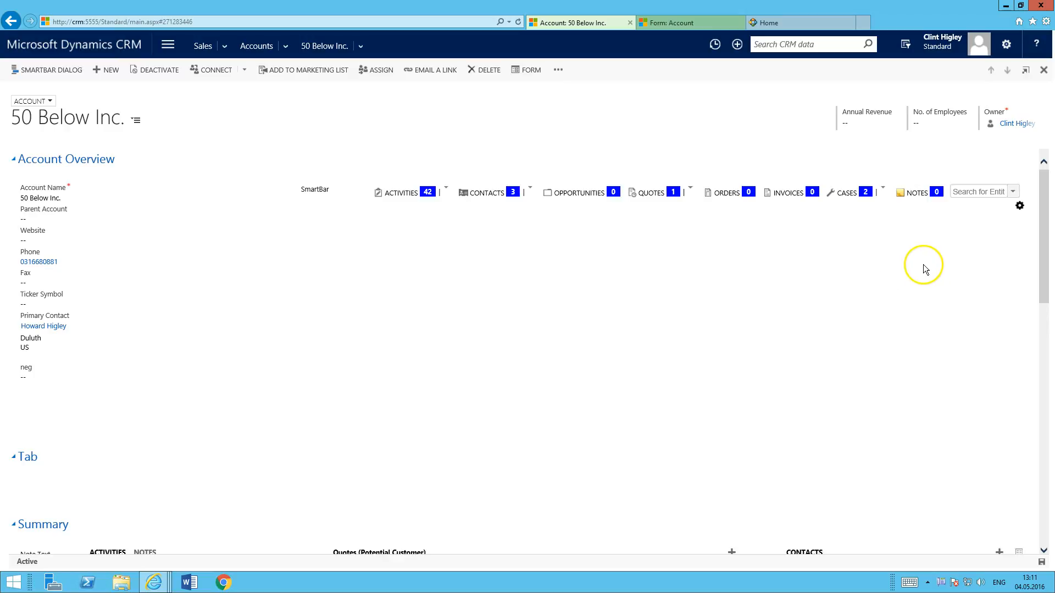
mouse_move(421, 197)
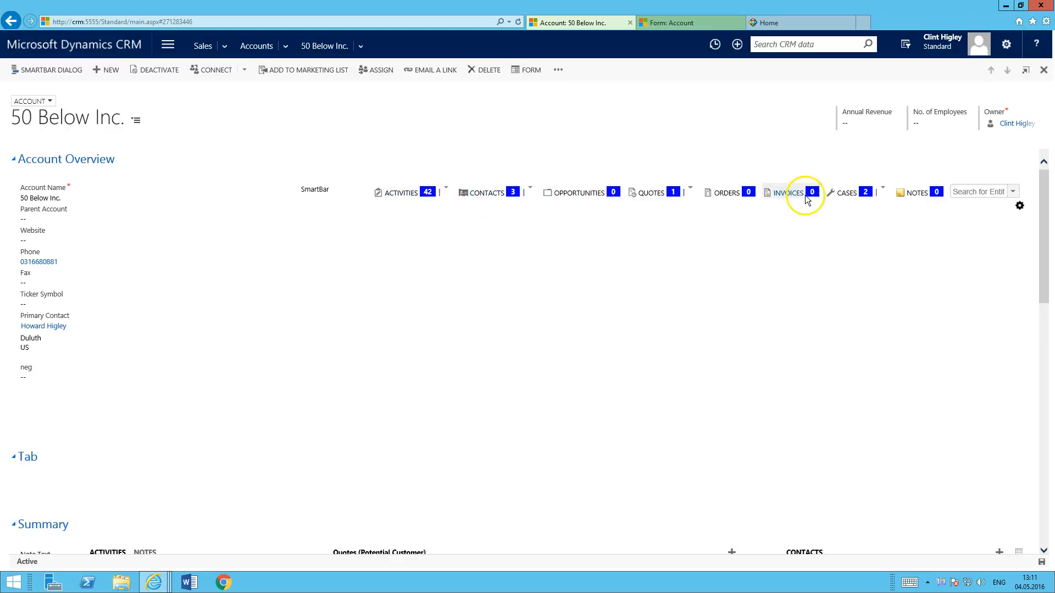
mouse_move(916, 322)
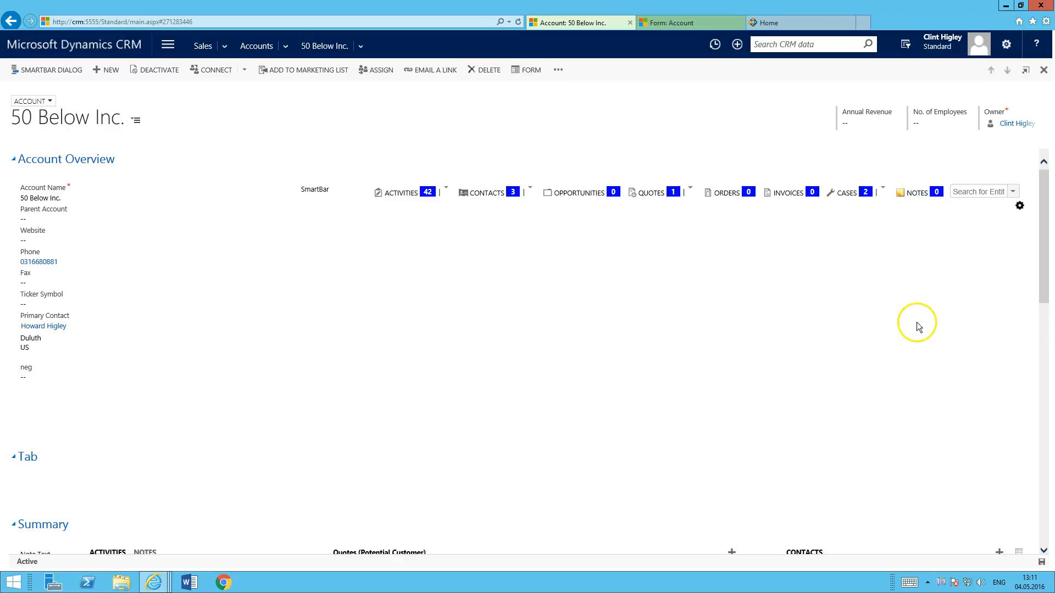
mouse_move(1028, 232)
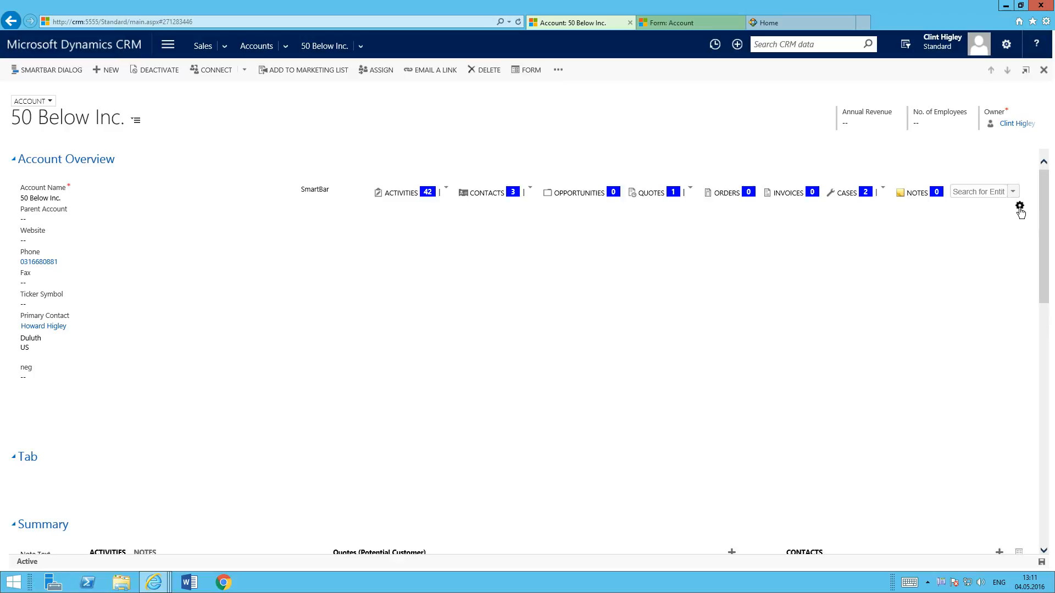
- In SmartBar settings for Account, add Accounts to the bar's buttons and then remove it again
left_click(1020, 206)
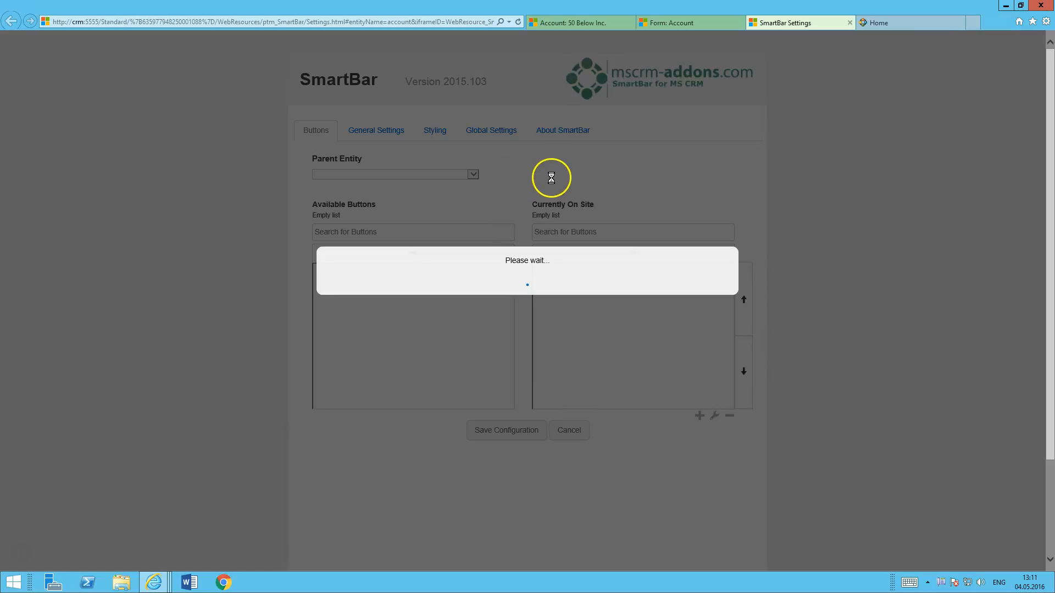
left_click(394, 174)
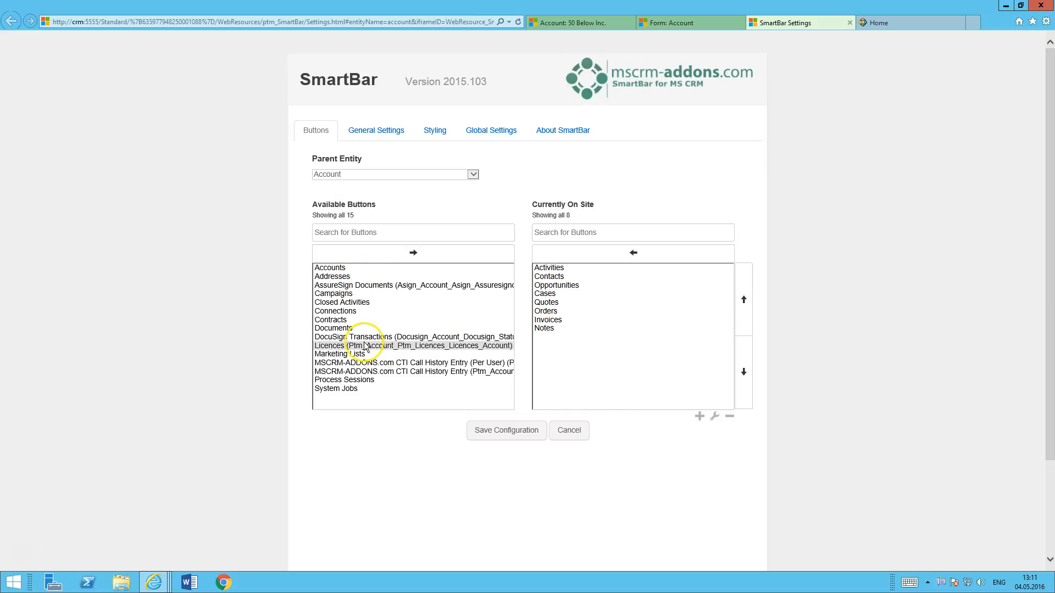
left_click(330, 267)
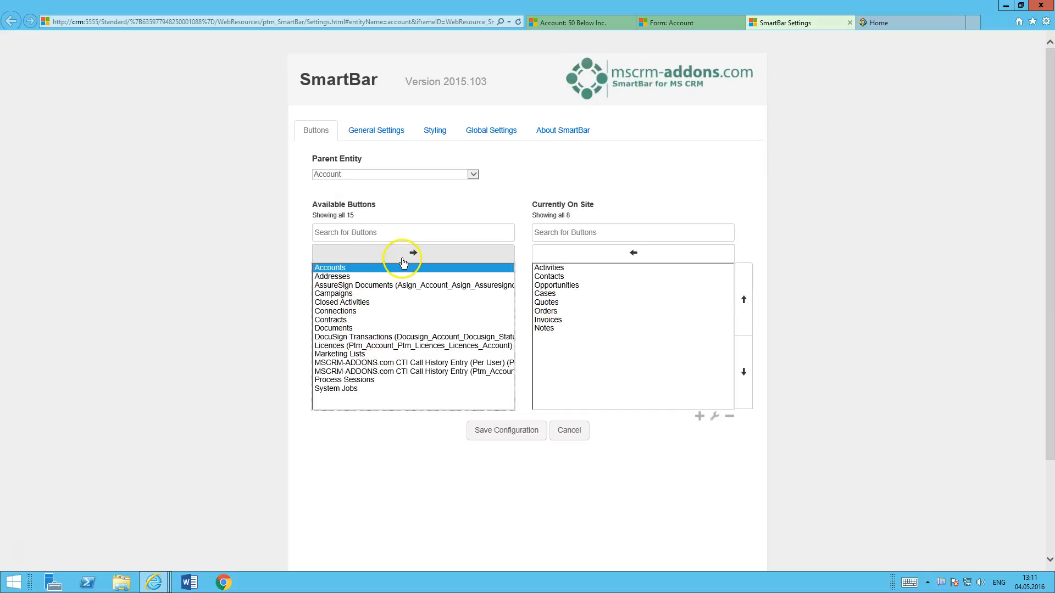
left_click(413, 253)
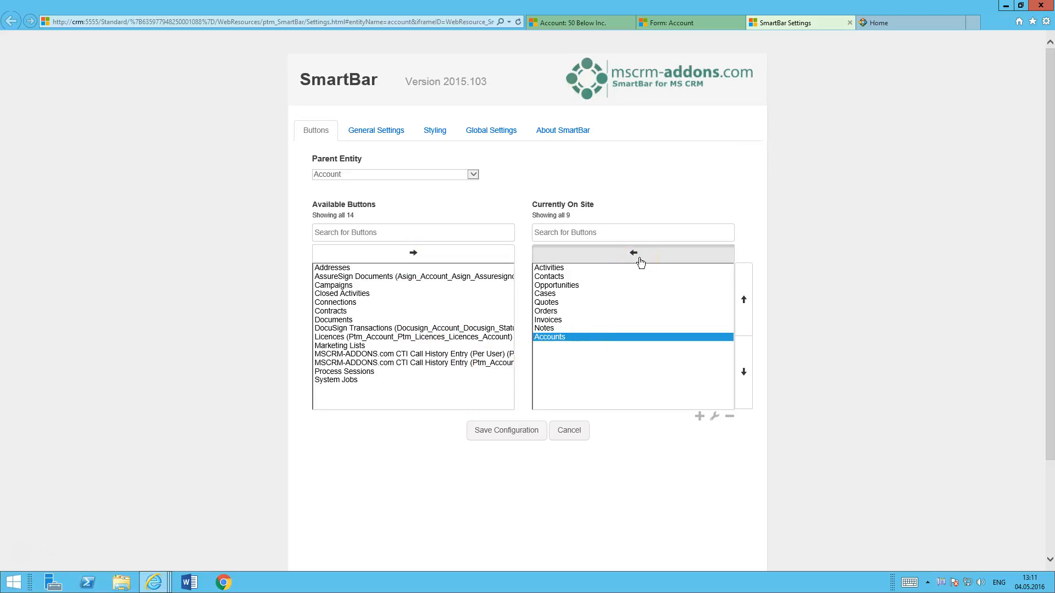
left_click(631, 253)
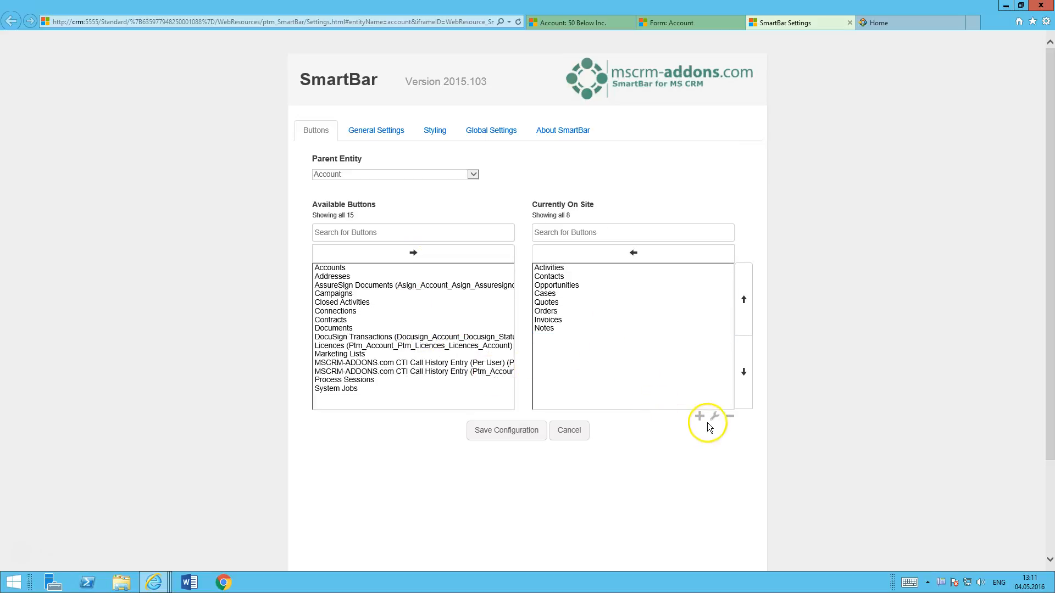
left_click(700, 416)
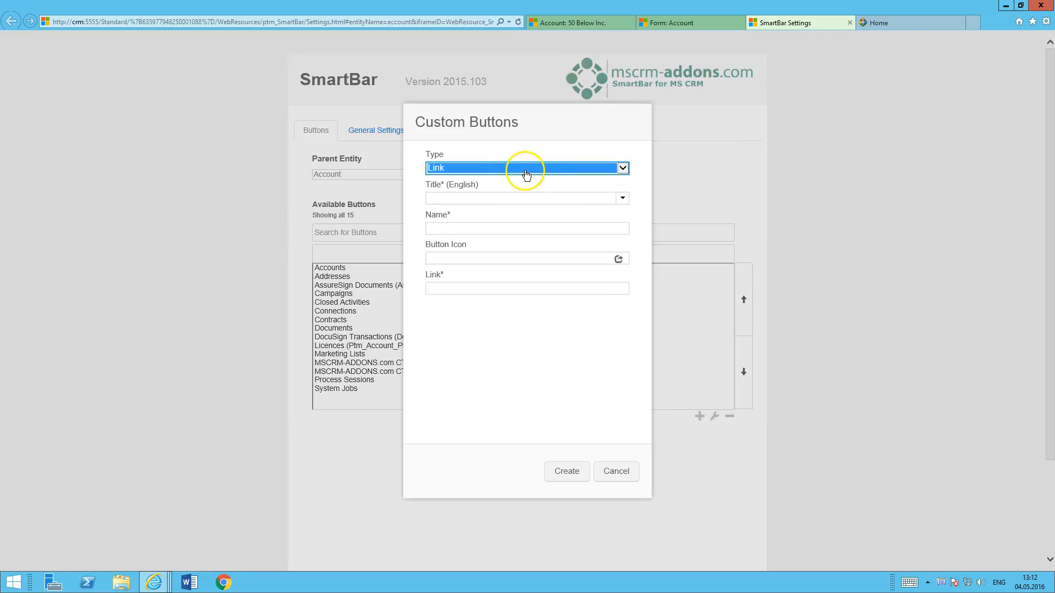
left_click(526, 167)
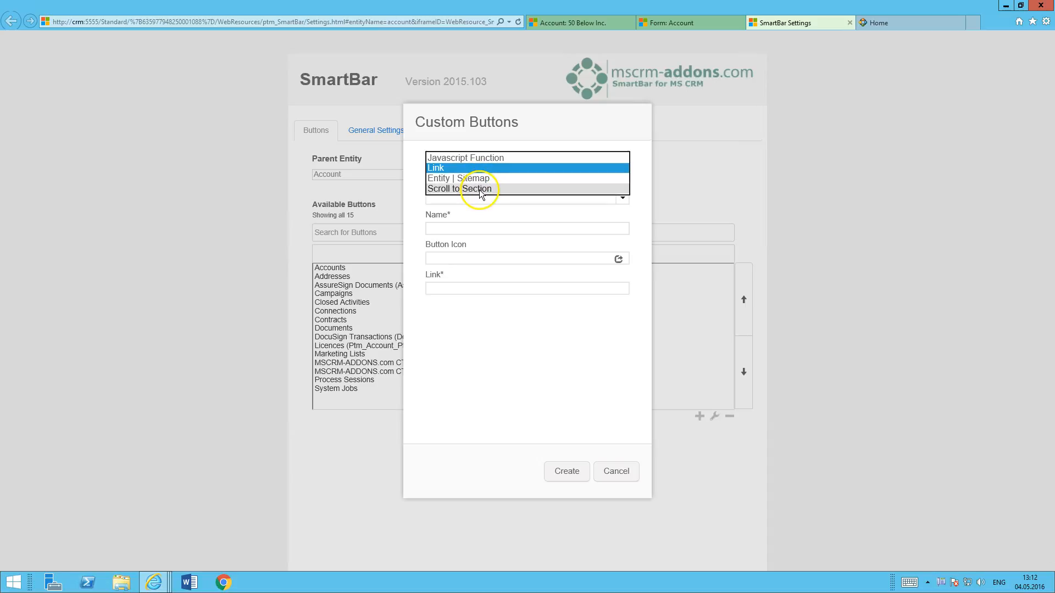
left_click(437, 167)
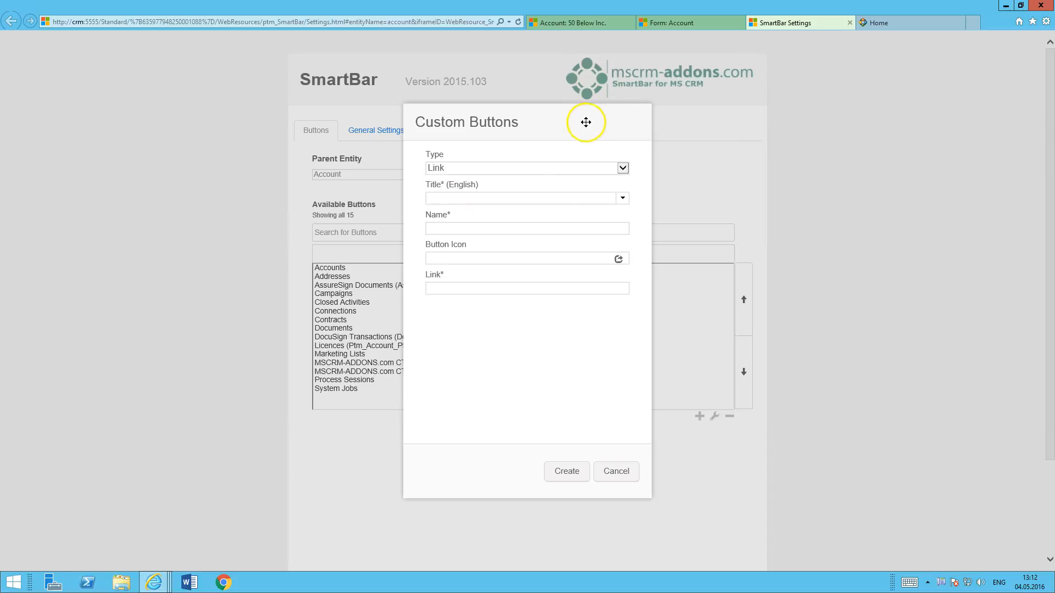
mouse_move(495, 180)
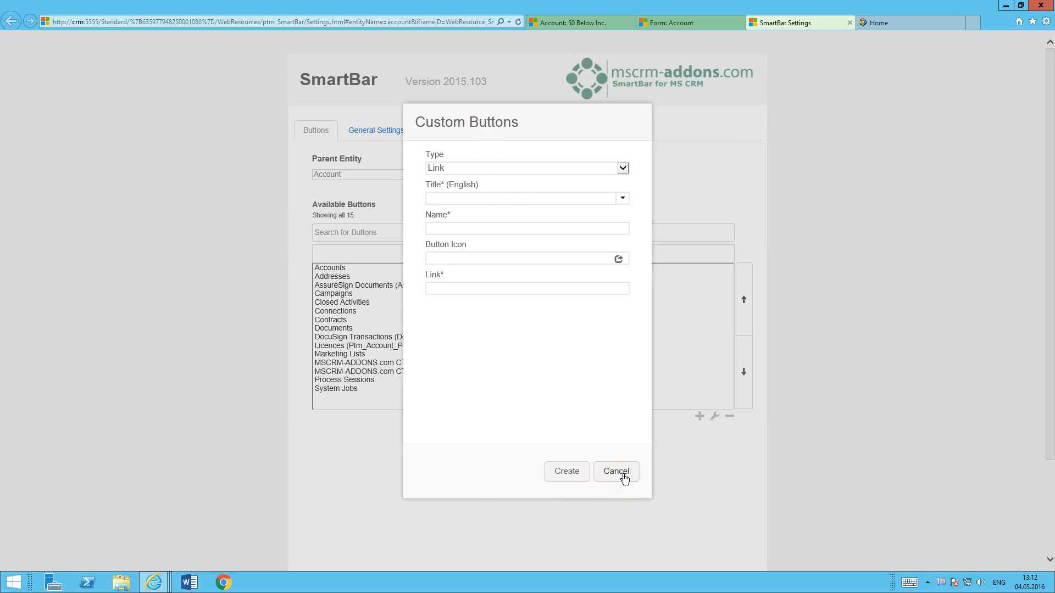
left_click(615, 472)
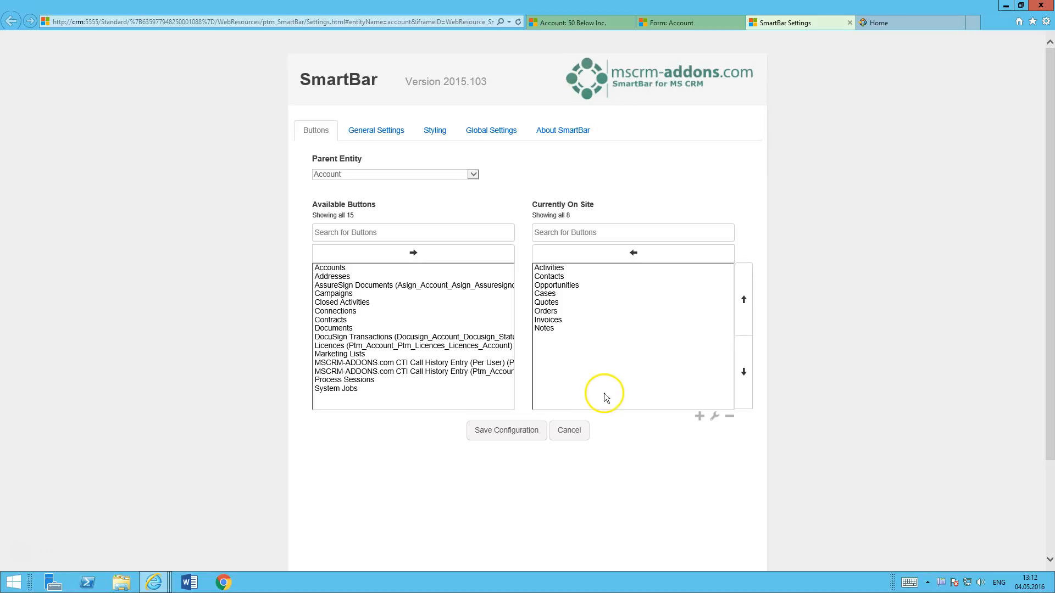
mouse_move(609, 348)
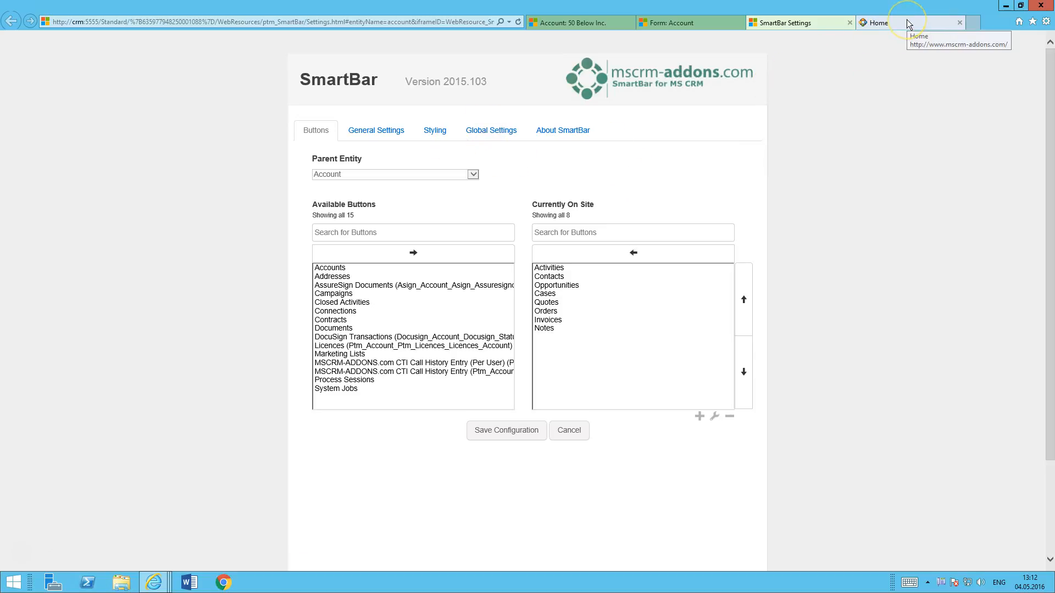
- Switch to the mscrm-addons.com home tab and go to the Support documentation page
left_click(878, 22)
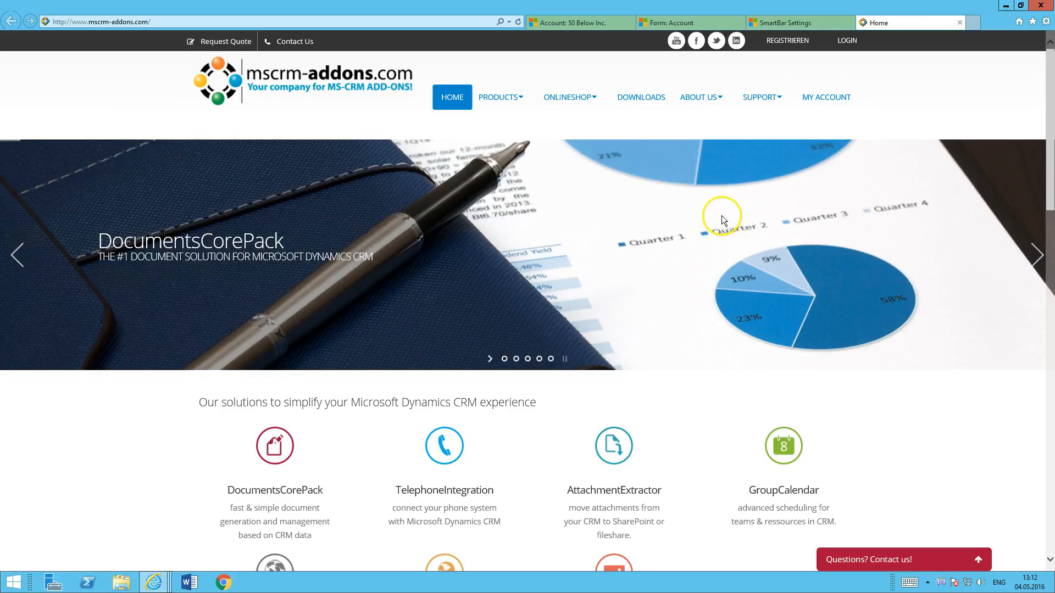
left_click(760, 97)
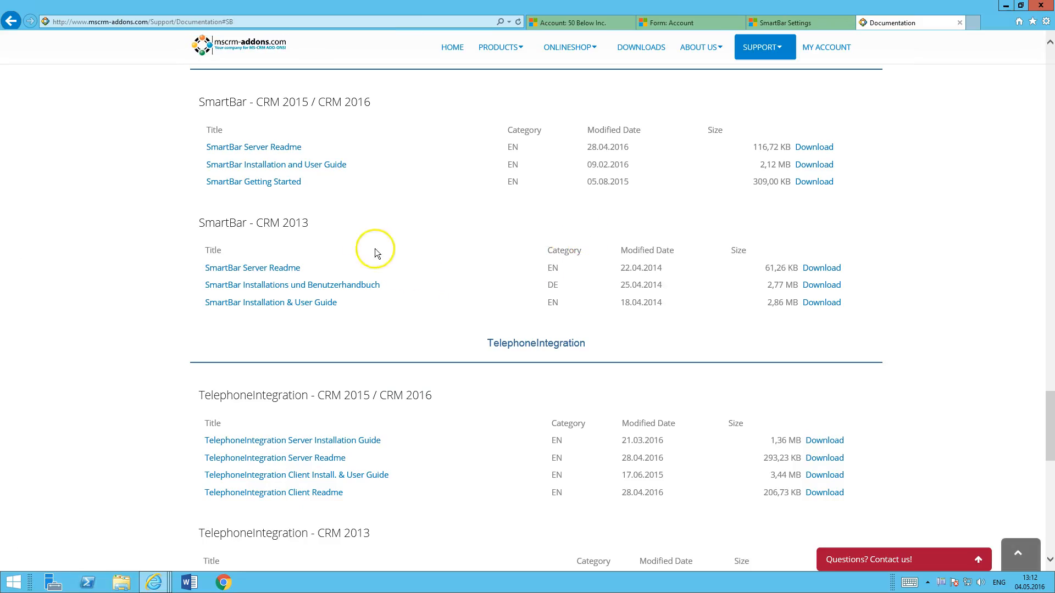
mouse_move(276, 164)
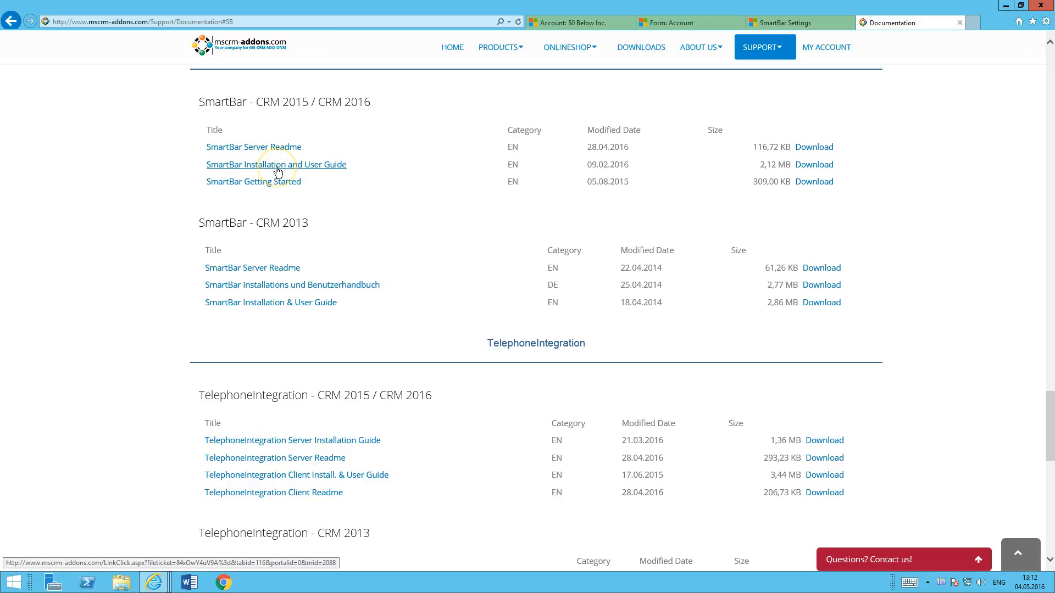